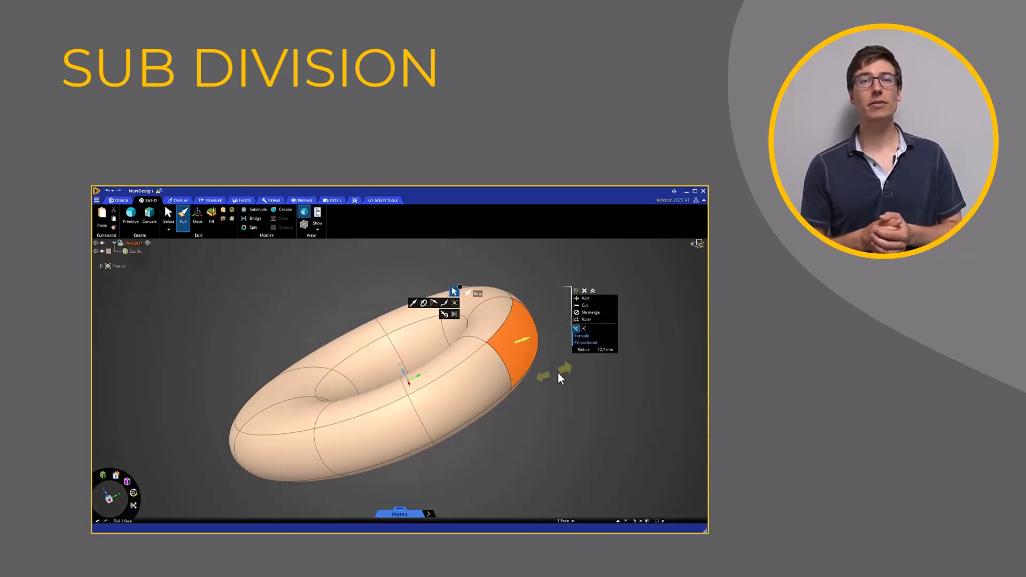
Make the Sub-D ribbon tab visible in Settings > Customize > Ribbon Tabs and close Settings.
drag(559, 379, 616, 359)
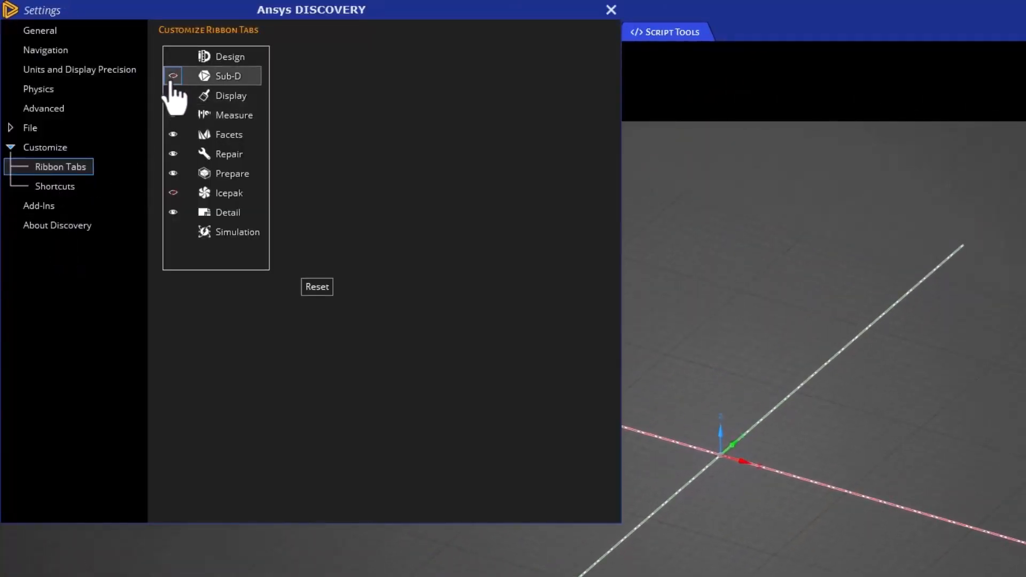
click(173, 75)
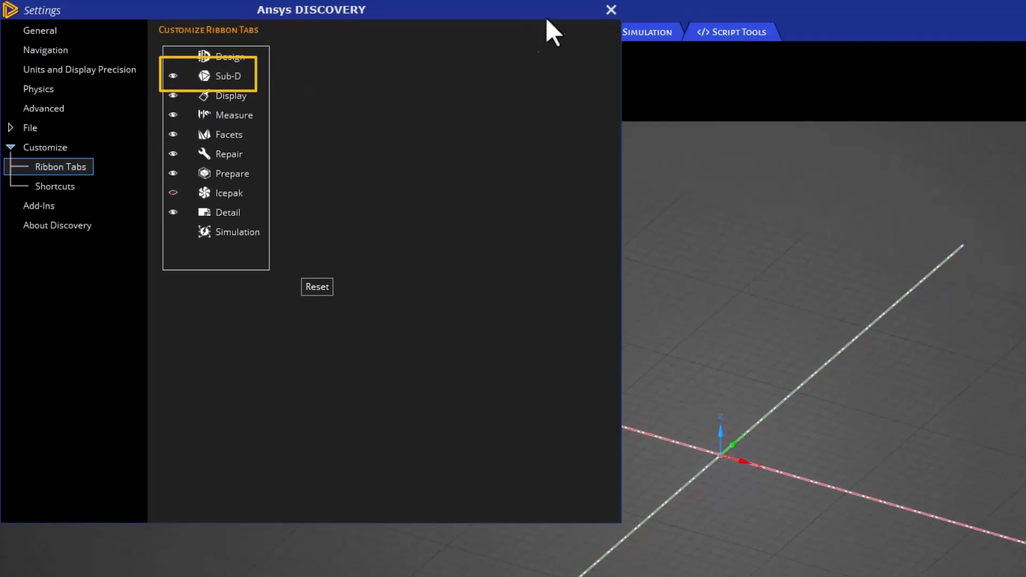
click(610, 9)
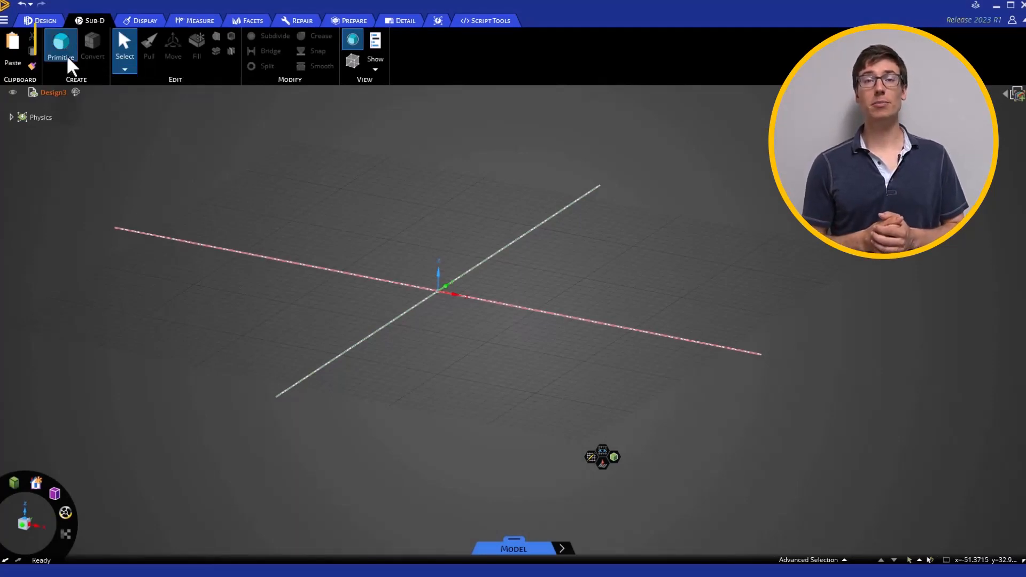
Start a Sub-D Primitive and cycle the mini-toolbar from cube to pyramid to torus.
click(60, 47)
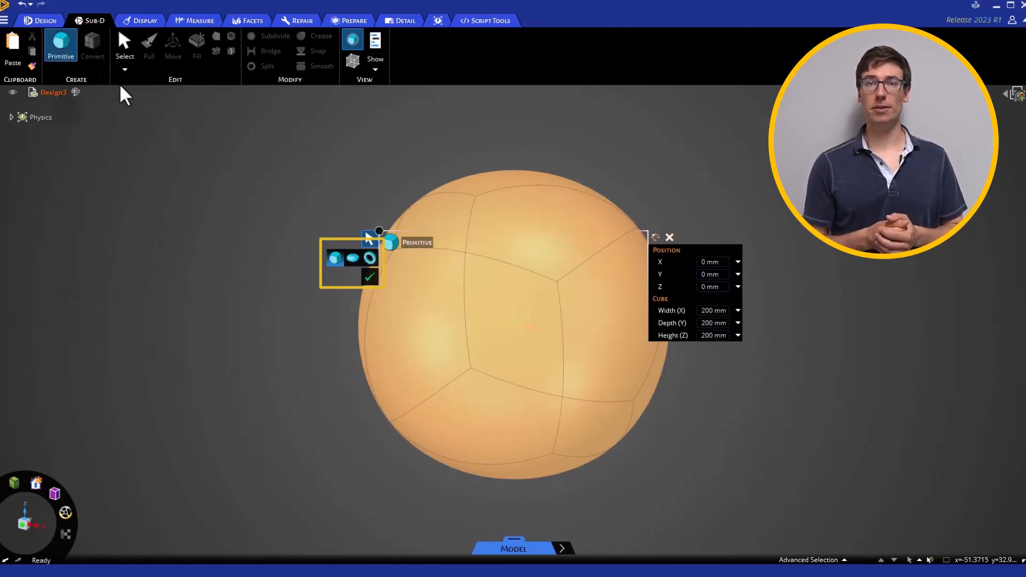
mouse_move(335, 258)
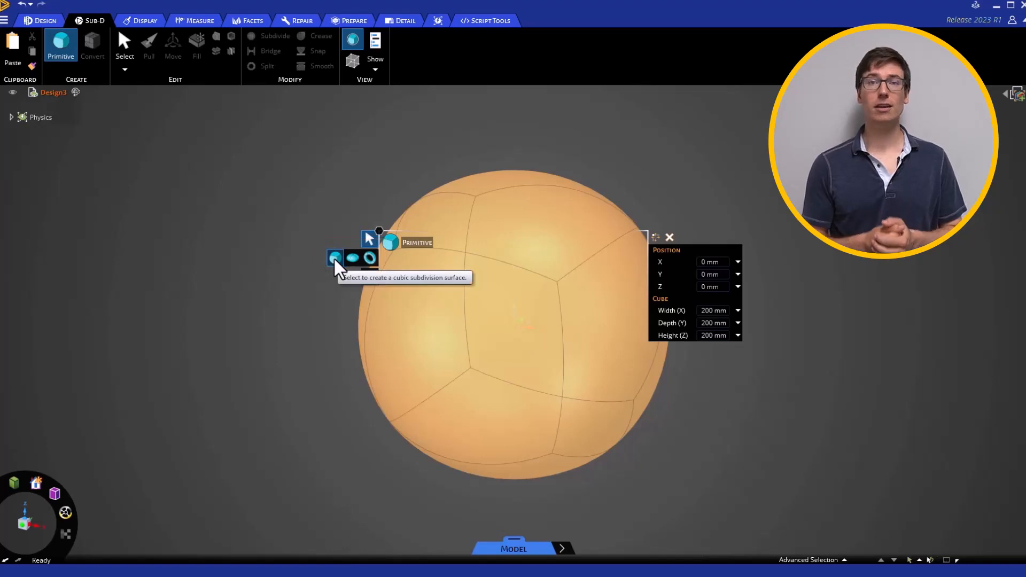
click(354, 257)
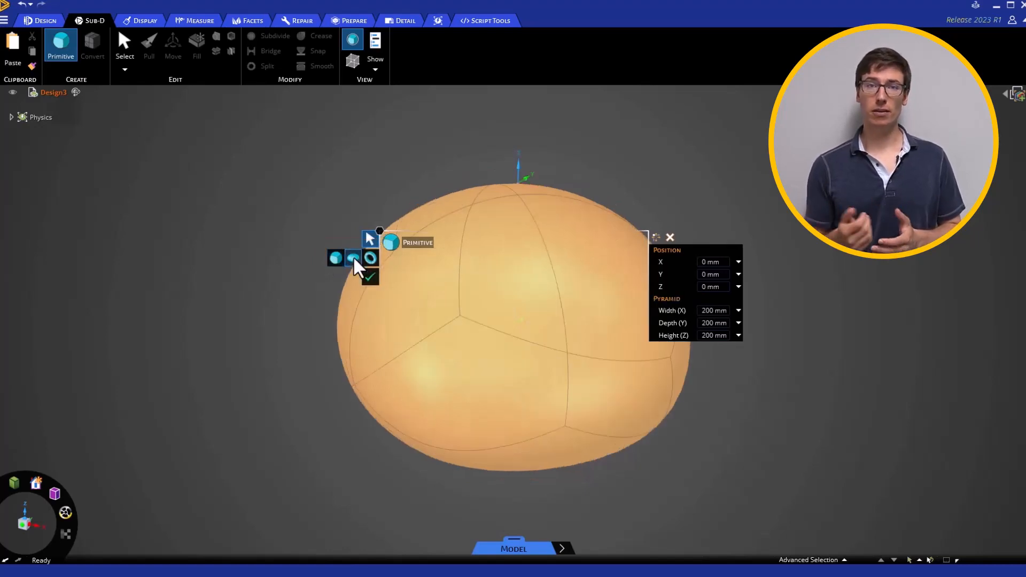
click(369, 256)
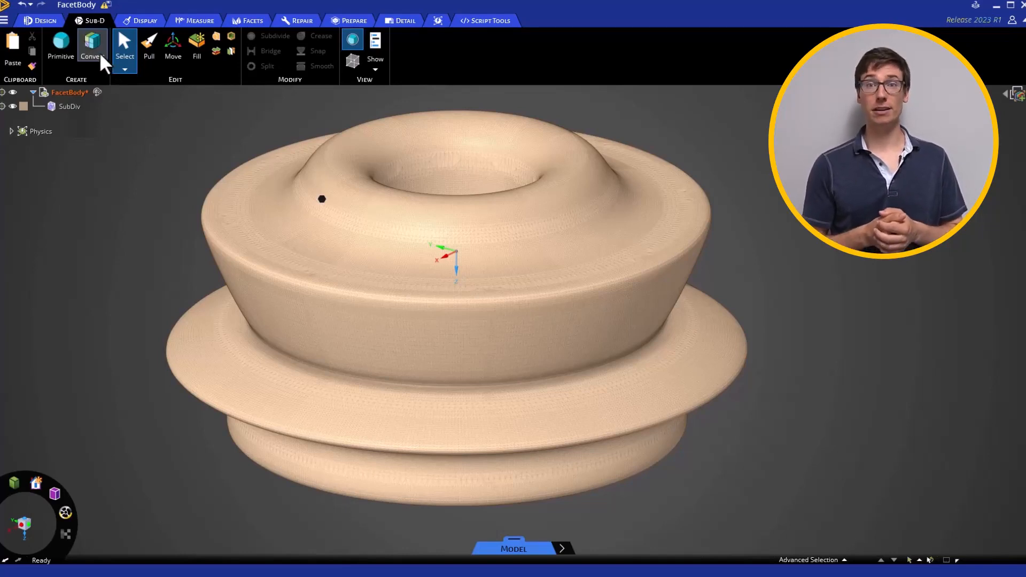
Convert the faceted body to a quad Sub-D body using the Facets to SubD conversion type.
click(92, 45)
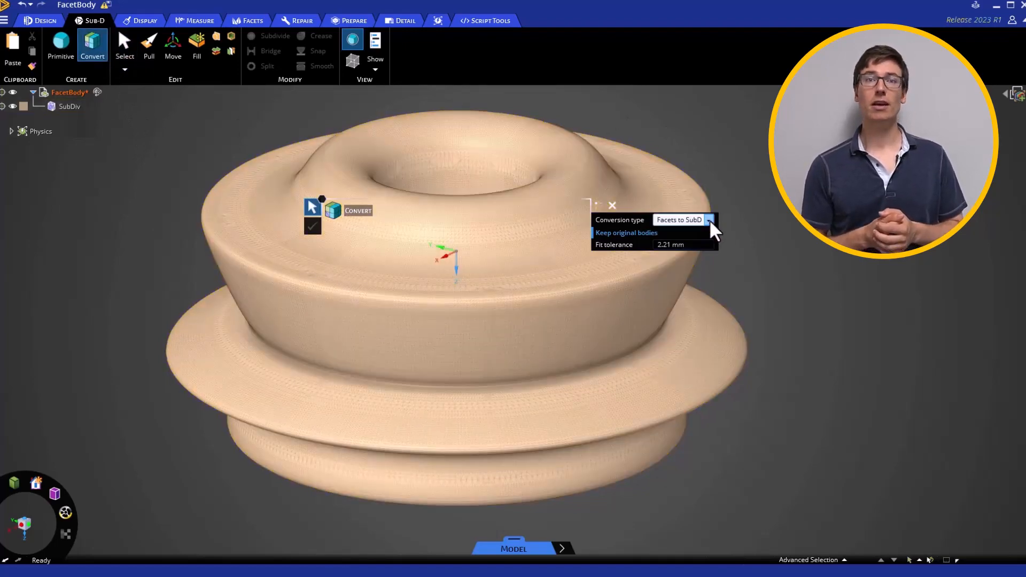
click(708, 219)
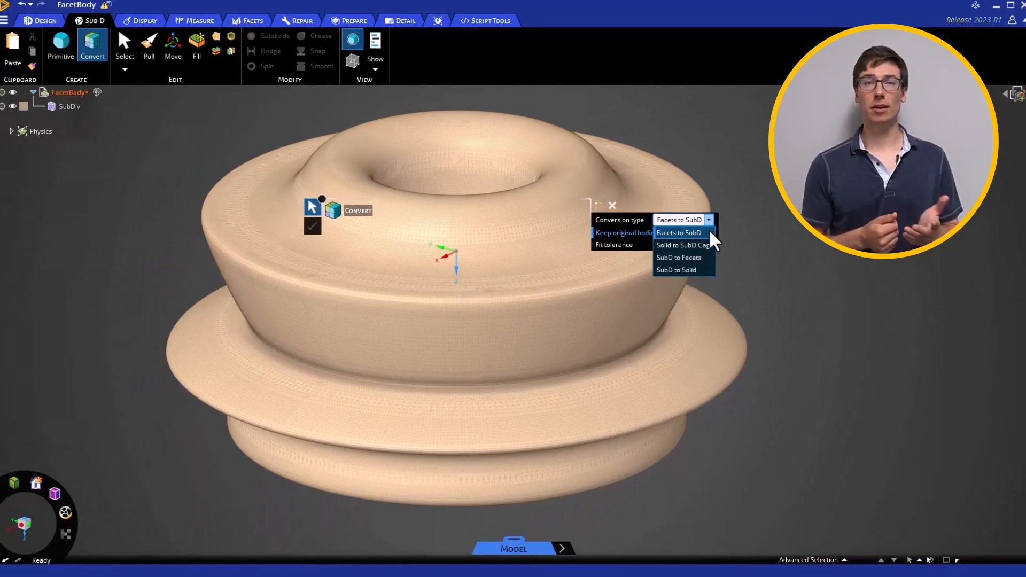
click(678, 232)
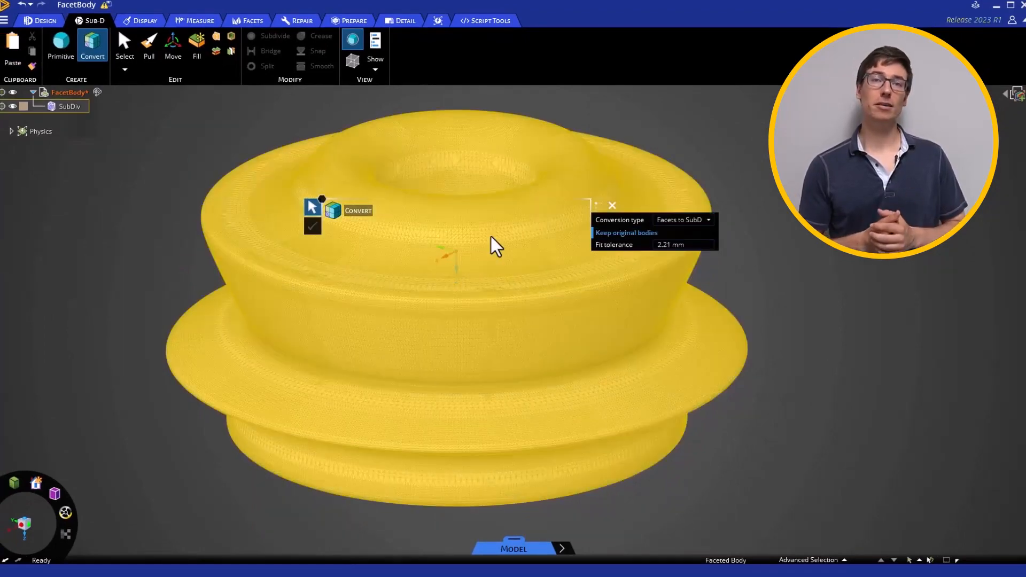
click(314, 227)
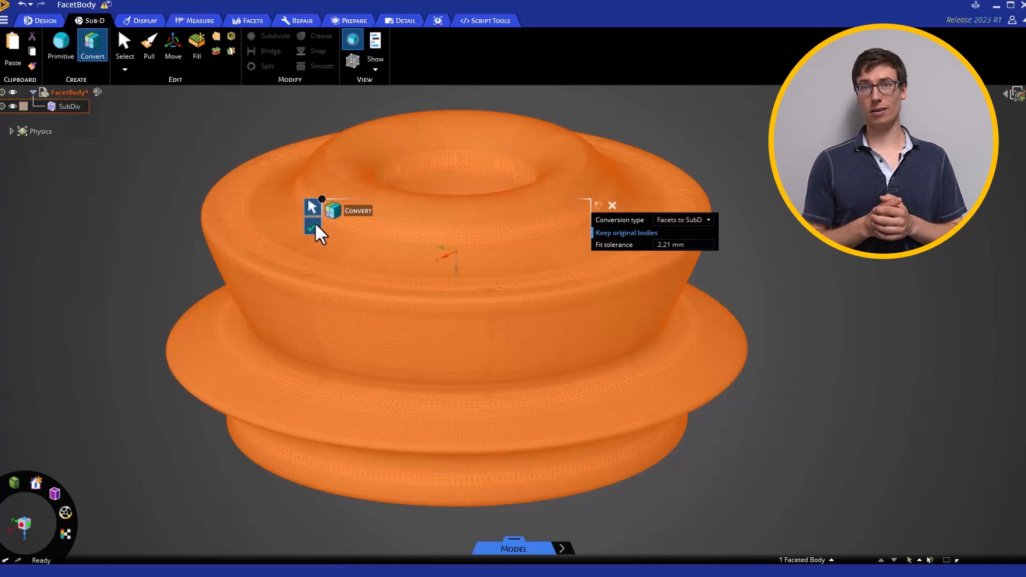
click(314, 226)
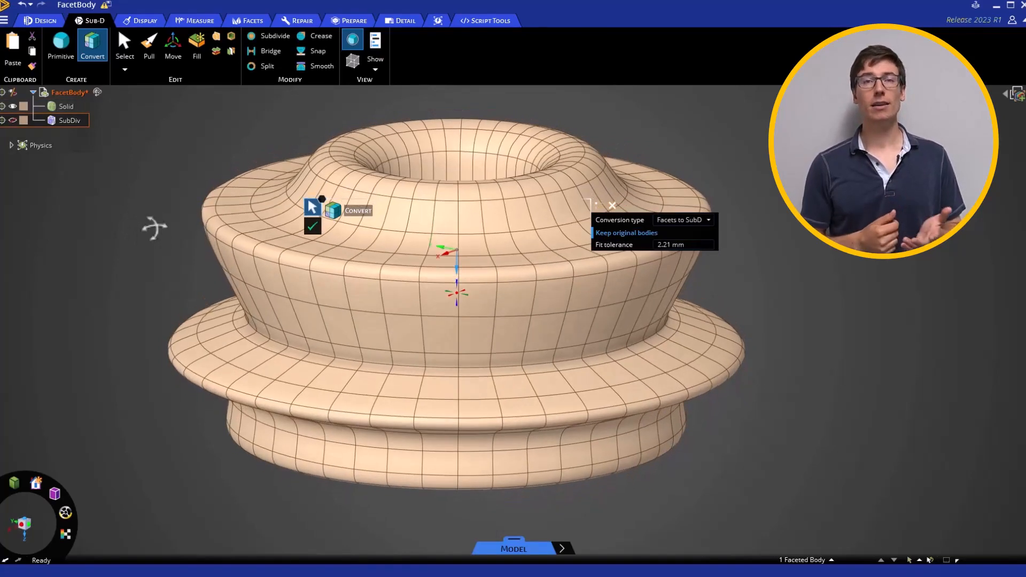
click(313, 226)
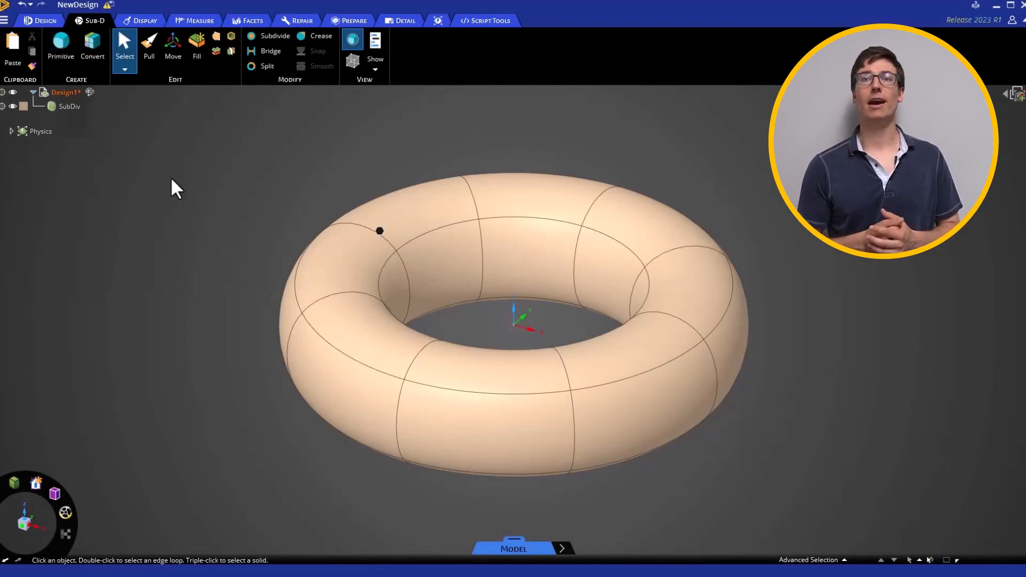
mouse_move(232, 216)
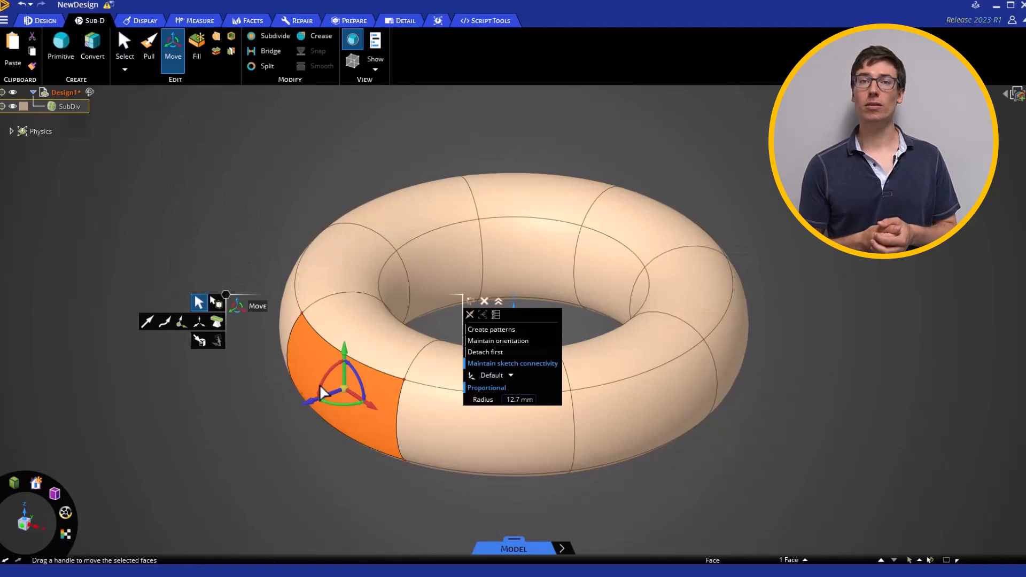
Drag one torus face outward with the Move handle, stretching that side of the ring.
drag(346, 392, 293, 419)
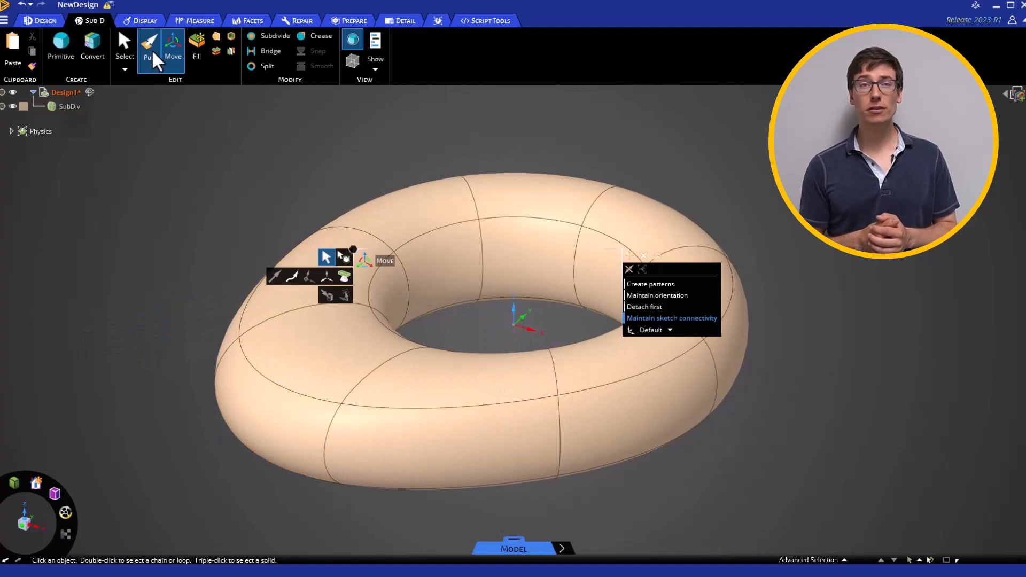
click(149, 46)
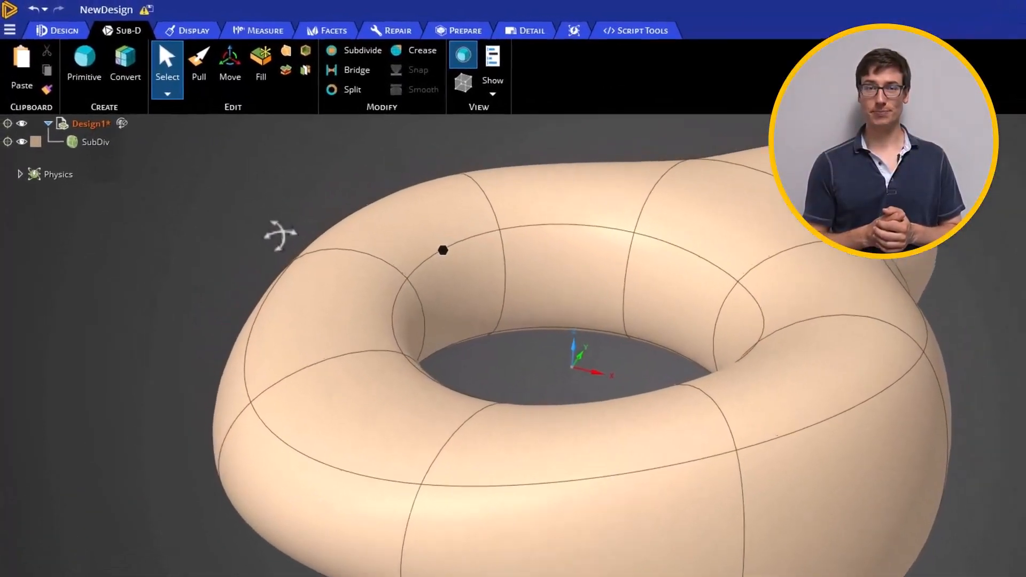
Subdivide the Sub-D torus with a cut count of 2 into a denser quad grid.
click(362, 50)
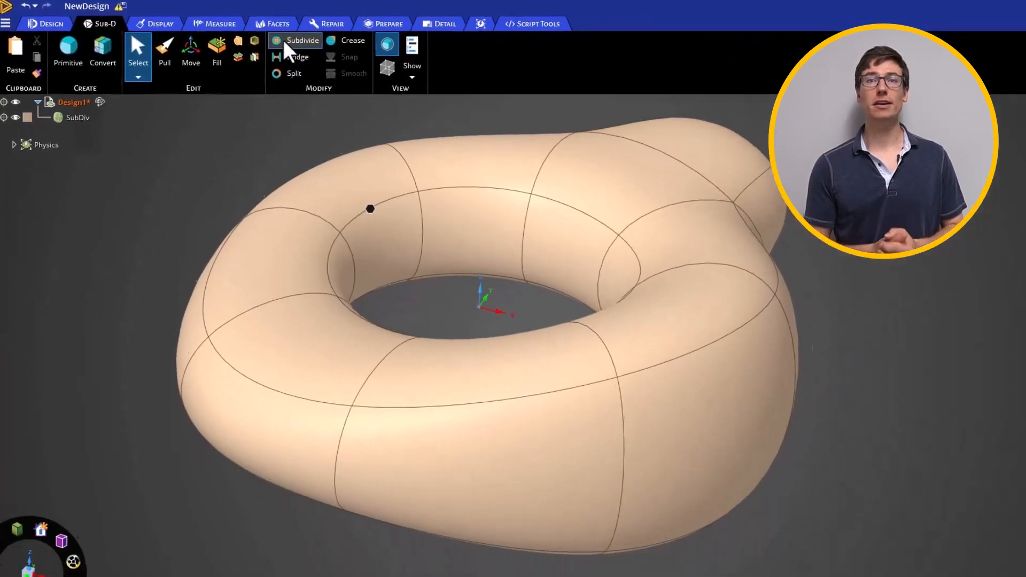
click(302, 39)
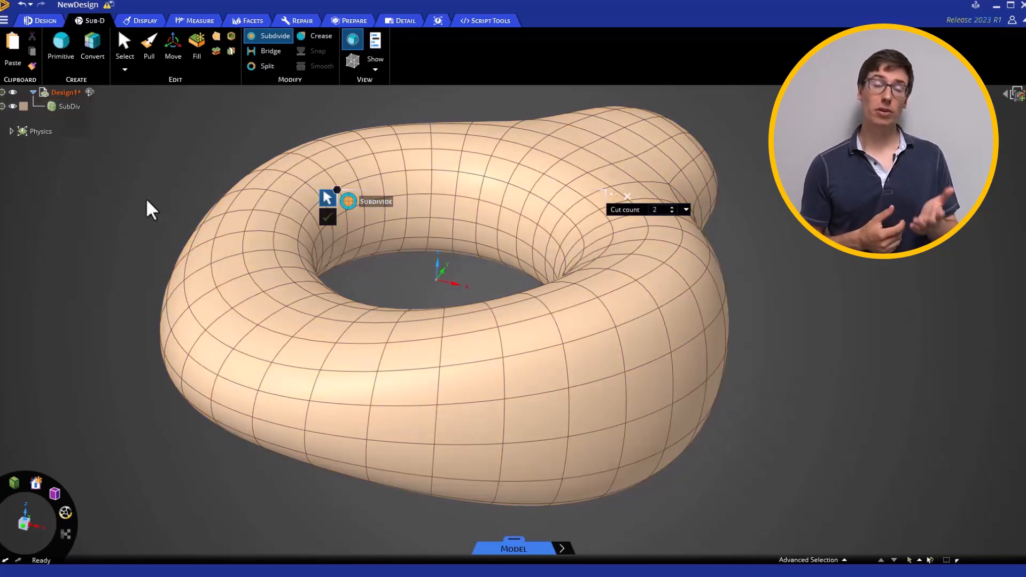
click(271, 51)
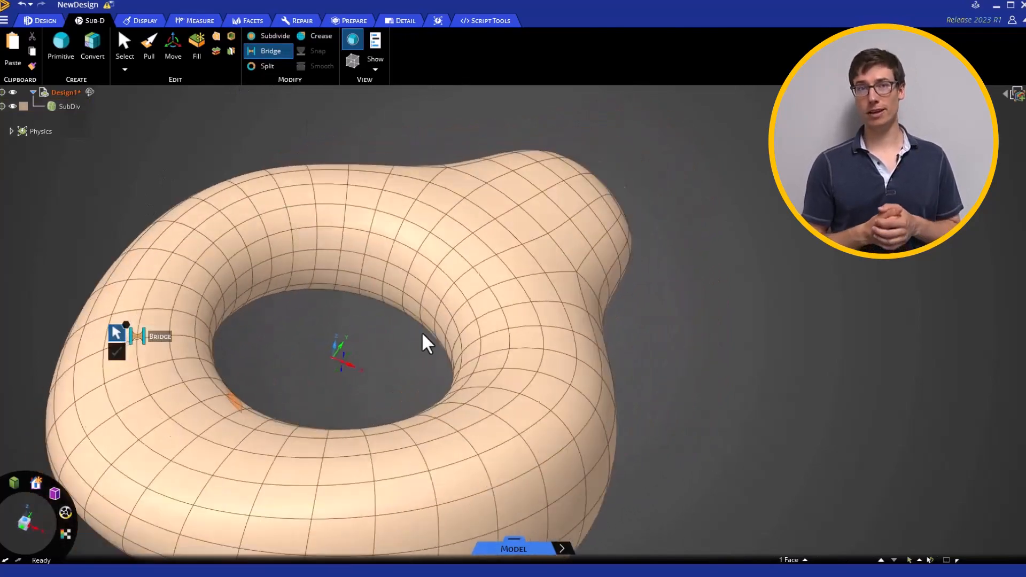
Bridge two inner rim faces across the torus hole and pick an edge for Split.
click(116, 352)
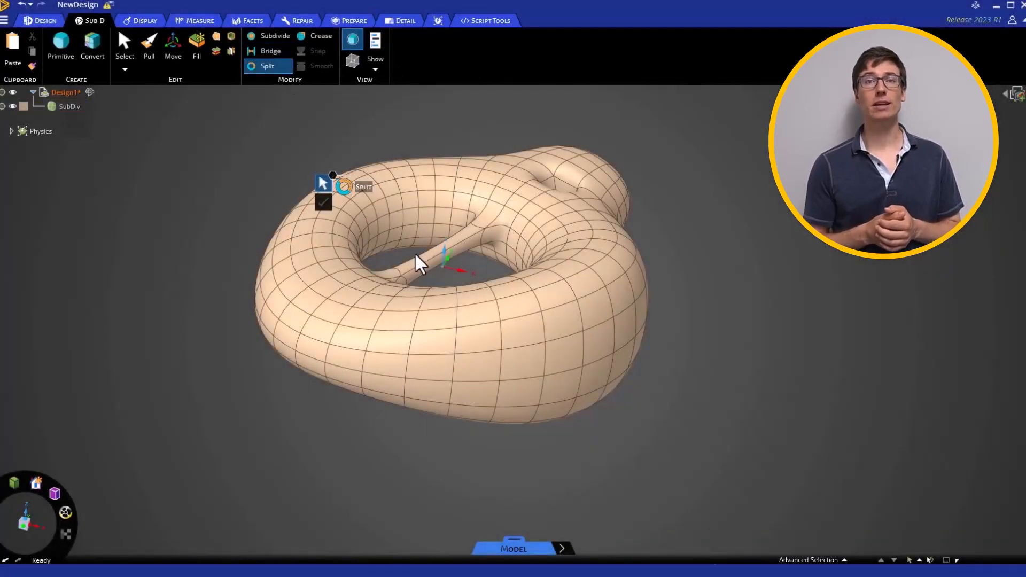
click(435, 333)
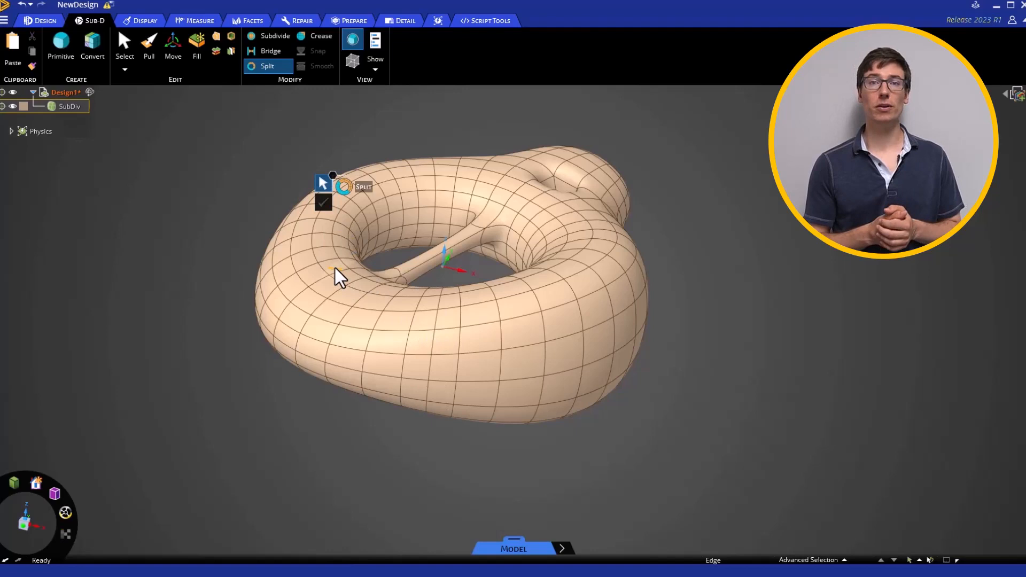
scroll(up, 3)
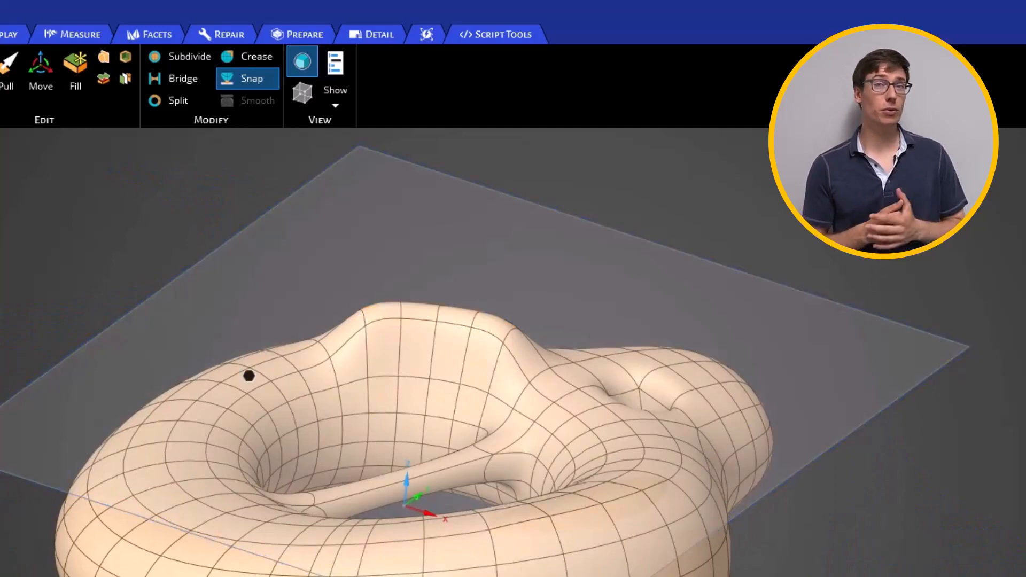
mouse_move(258, 101)
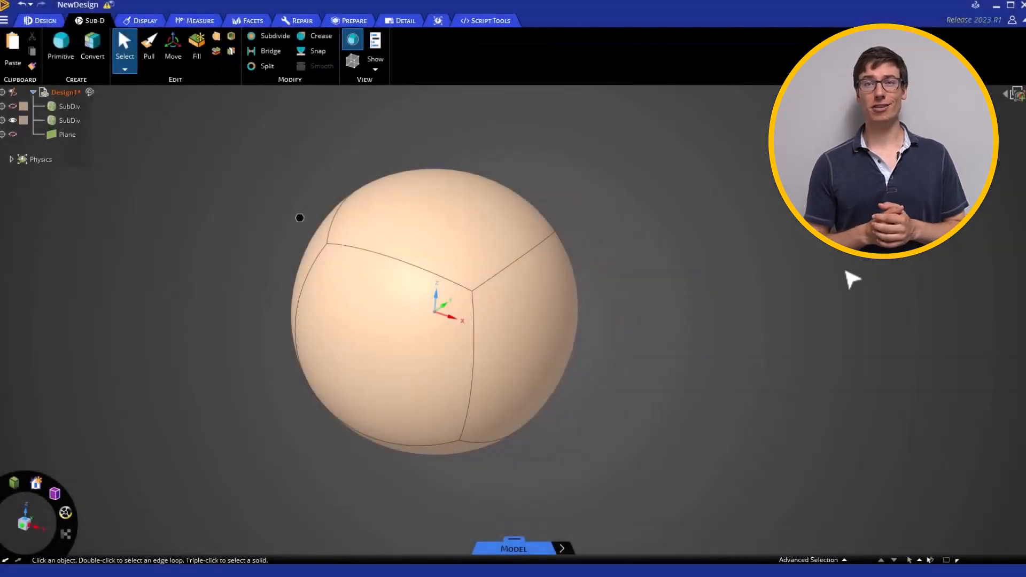
mouse_move(352, 62)
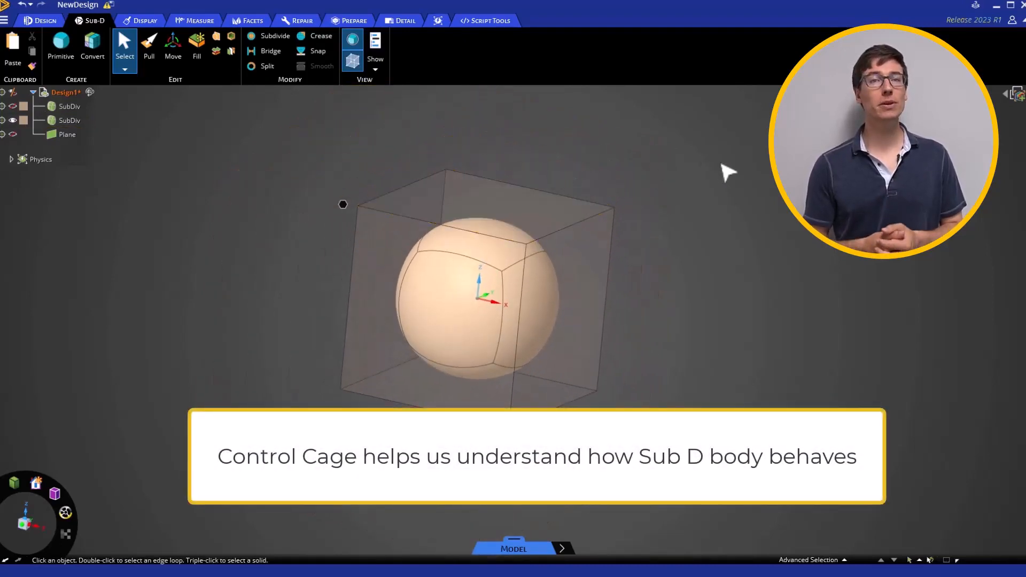
mouse_move(725, 224)
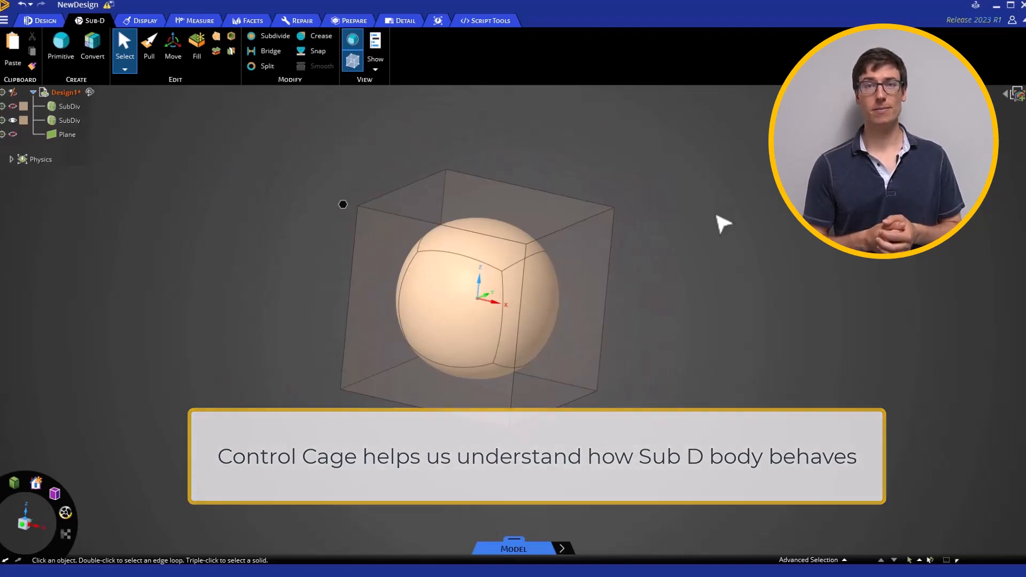
Select the sphere's top control-cage face and pull it up about 60 mm.
click(555, 331)
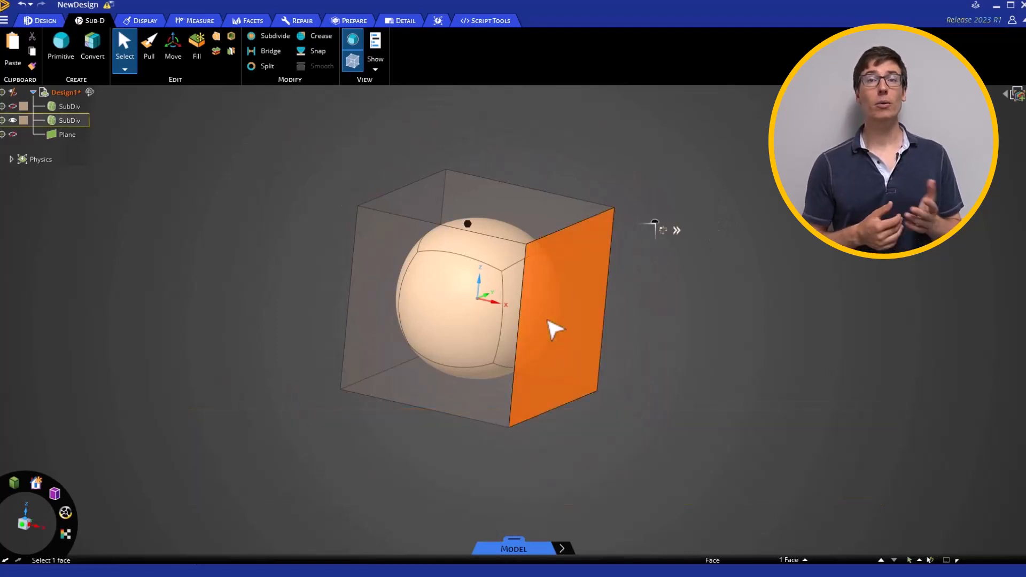
click(173, 46)
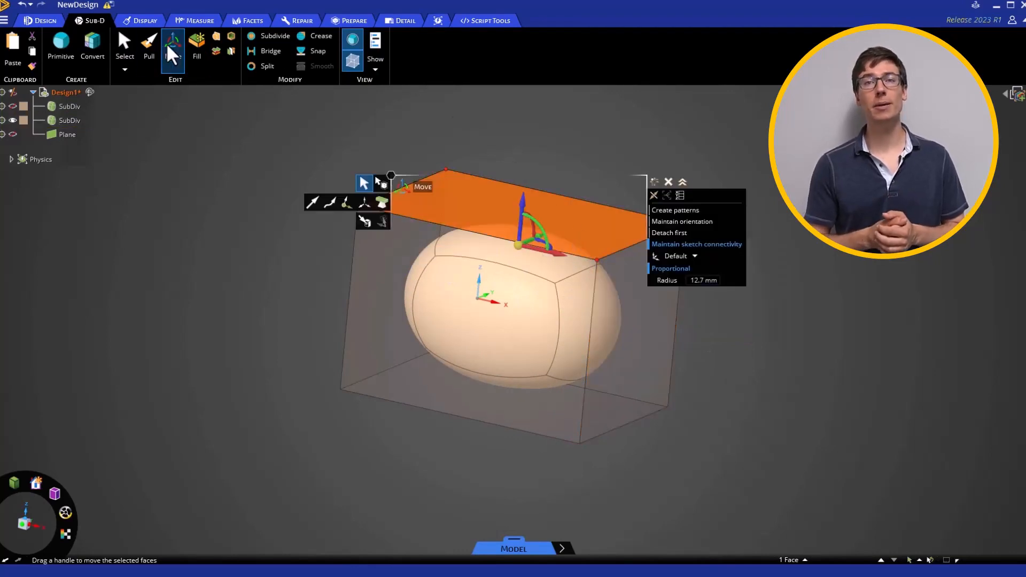
click(149, 46)
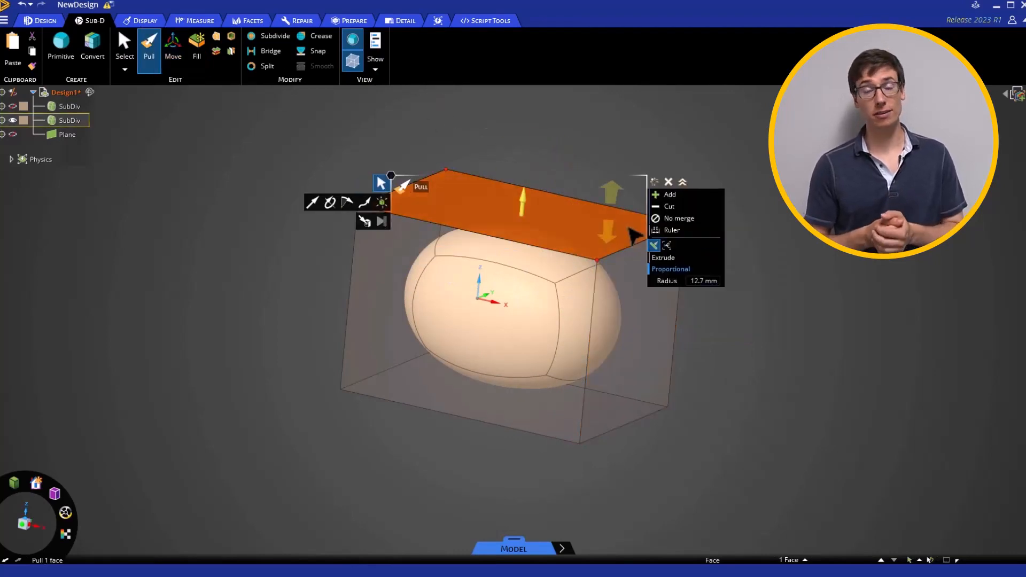
drag(523, 197, 522, 142)
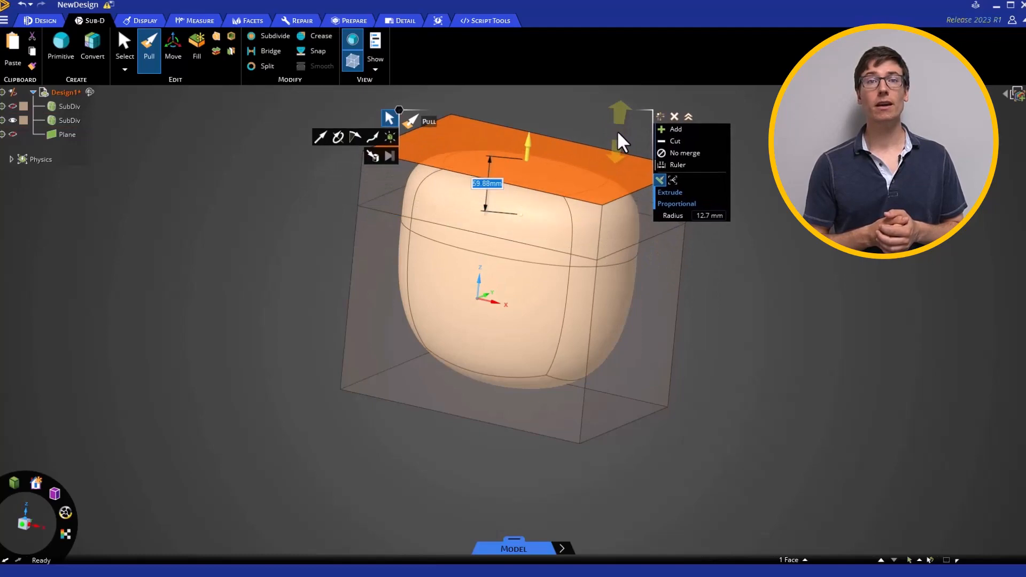